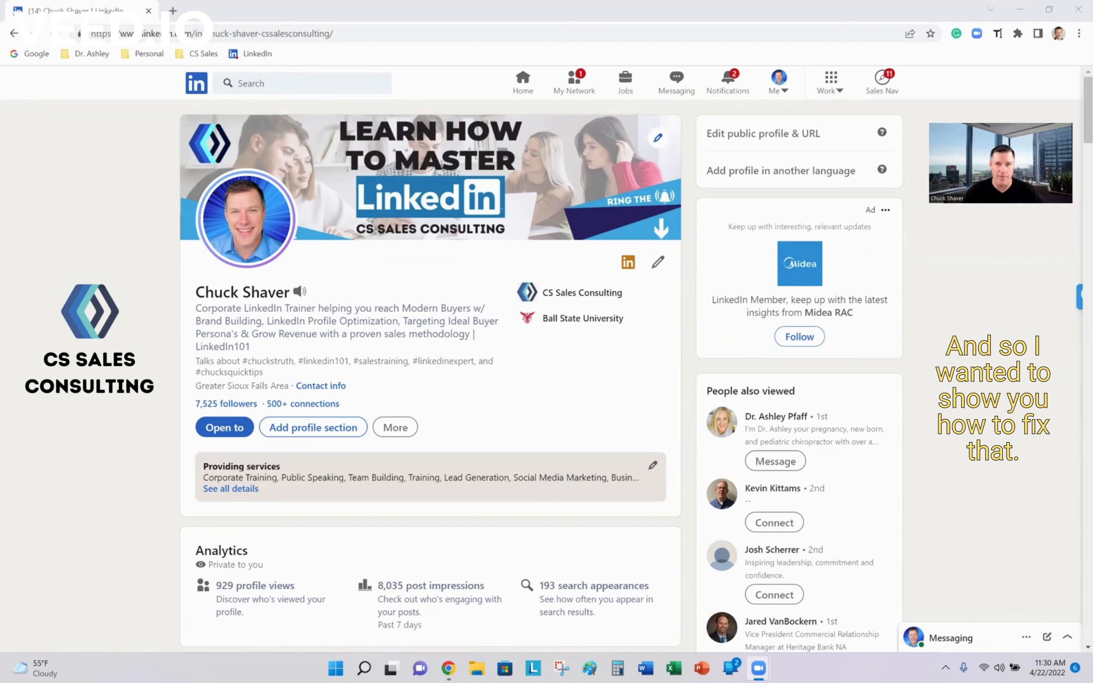
# Step: Bring up the profile photo's options menu from the profile page
pyautogui.click(245, 219)
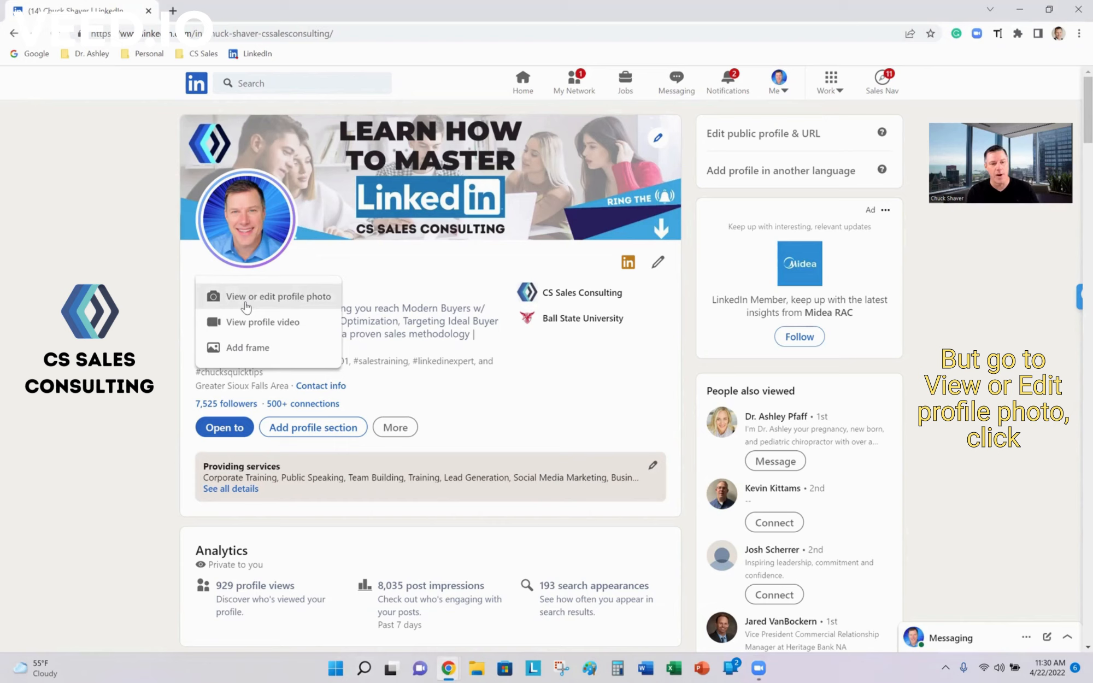
# Step: Choose 'View or edit profile photo' to show the Profile photo dialog
pyautogui.click(278, 296)
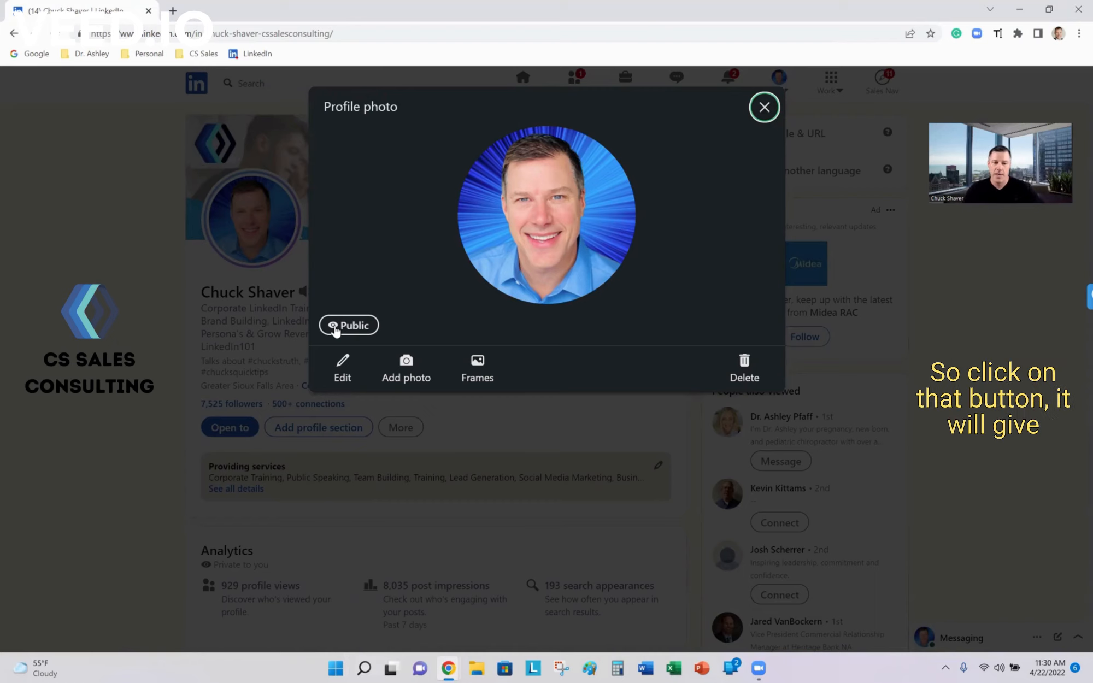
# Step: Set the profile photo visibility to Public and save the setting
pyautogui.click(349, 325)
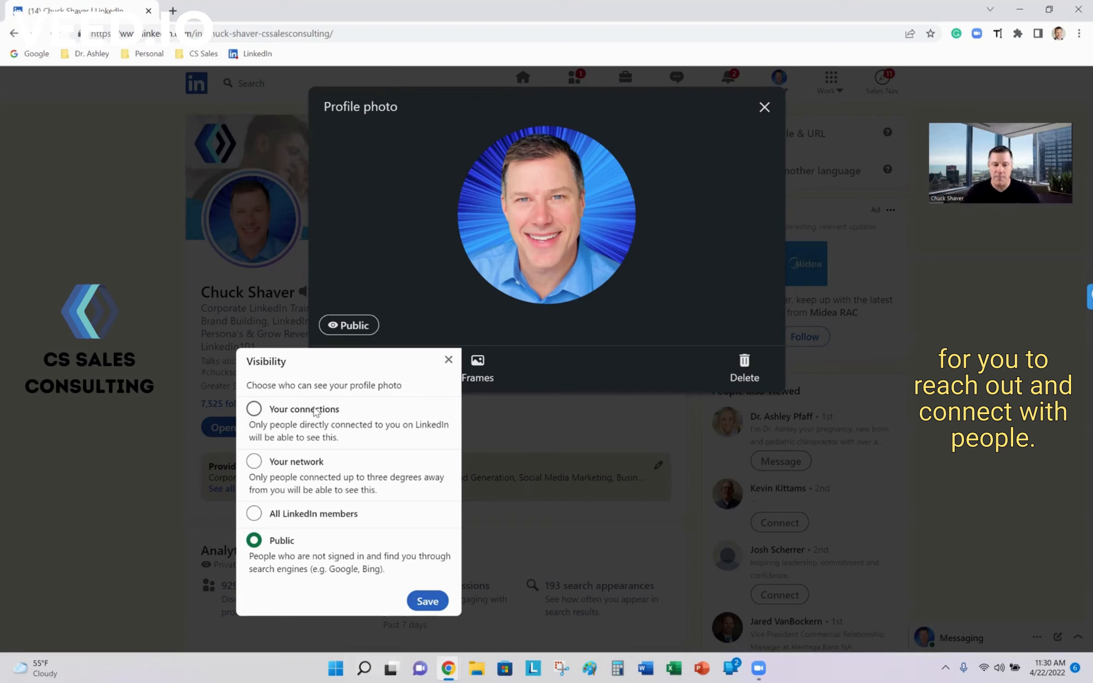
pyautogui.moveTo(272, 521)
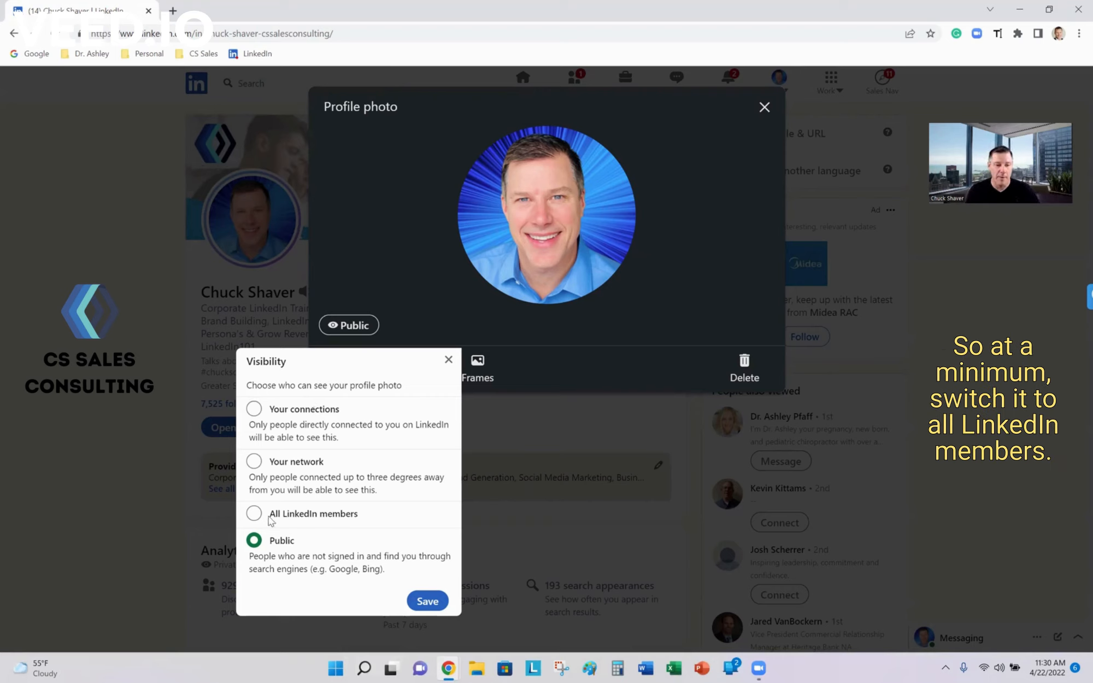
pyautogui.moveTo(253, 514)
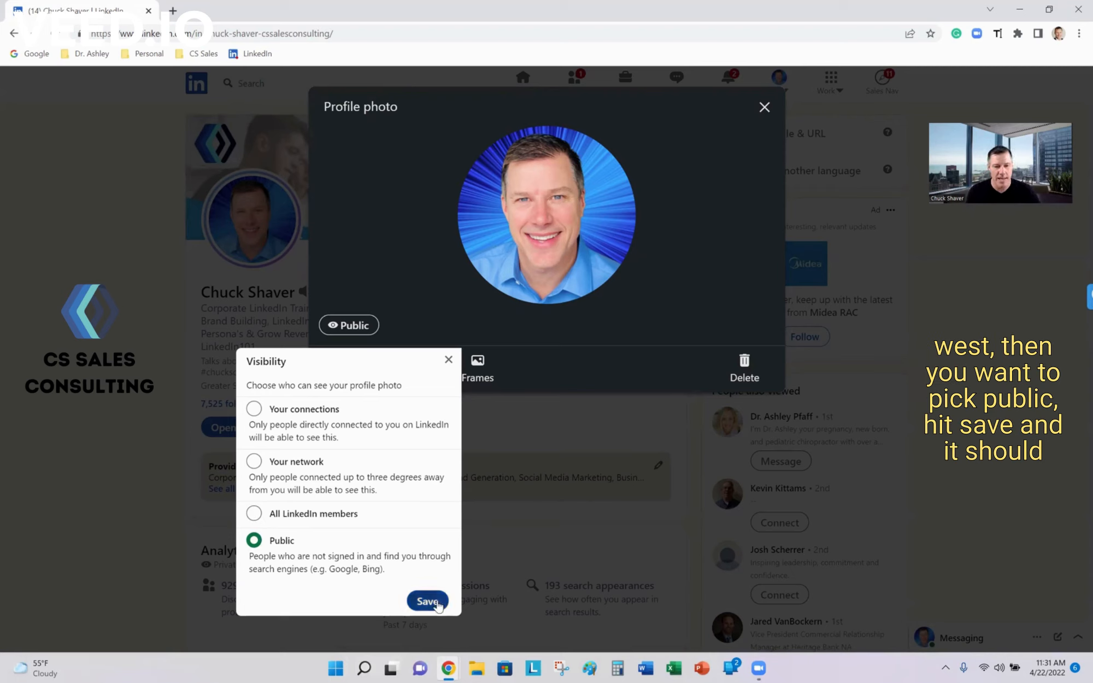
pyautogui.click(427, 601)
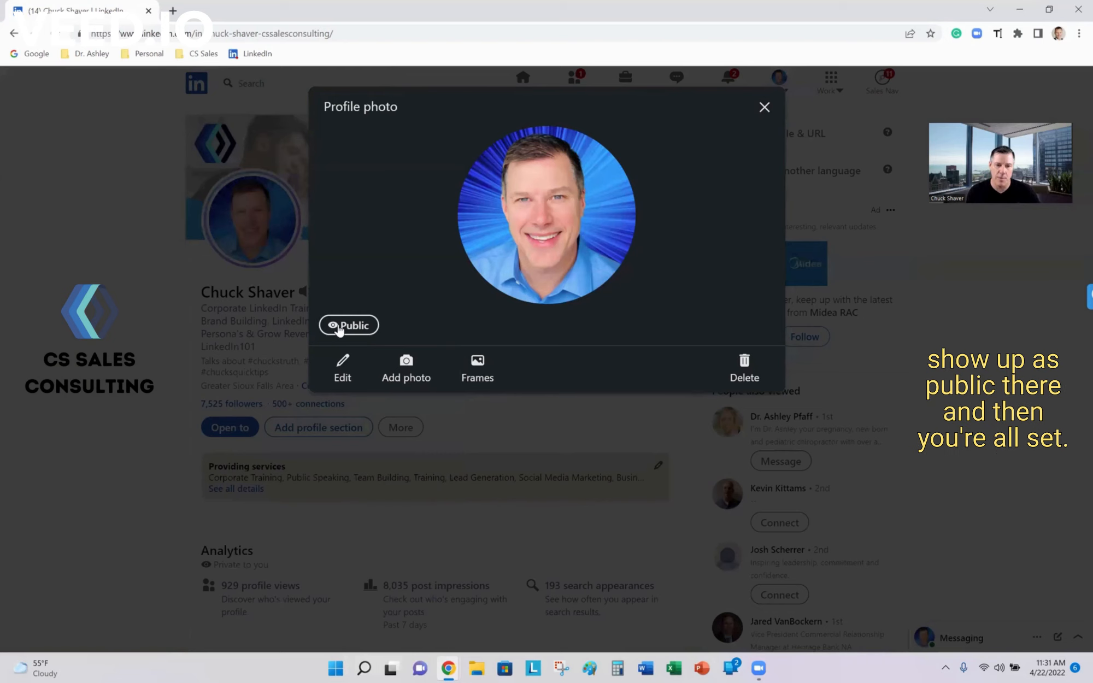